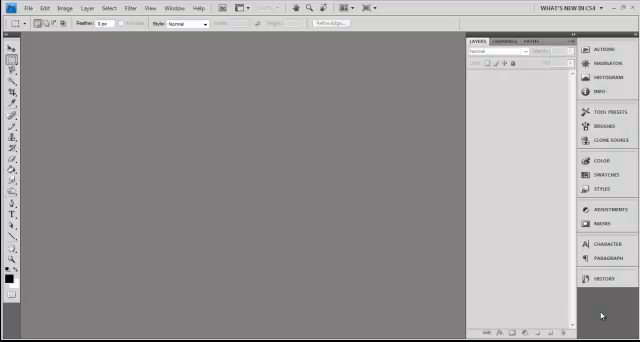
pyautogui.moveTo(240, 164)
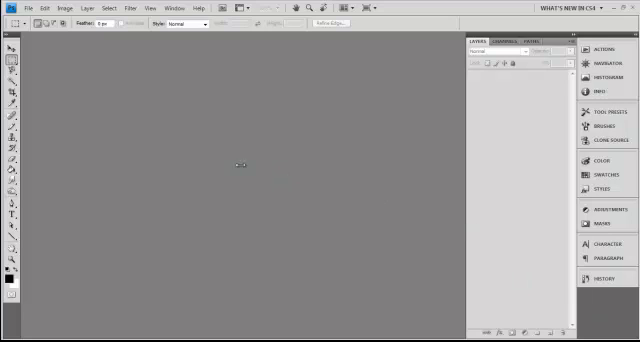
pyautogui.moveTo(176, 152)
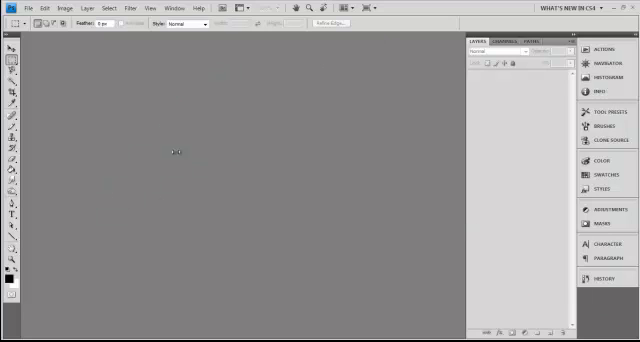
pyautogui.moveTo(322, 124)
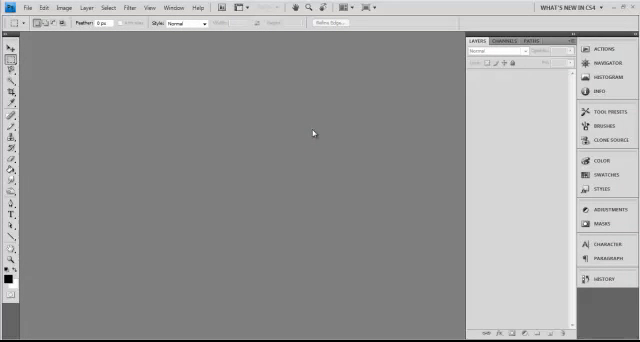
pyautogui.moveTo(204, 84)
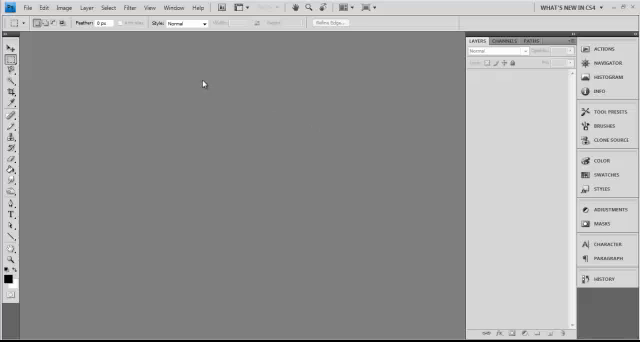
pyautogui.moveTo(88, 62)
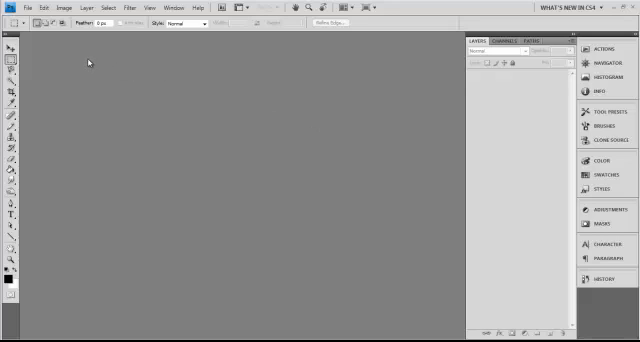
# Create a new blank white document from File > New with the default custom settings
pyautogui.click(14, 8)
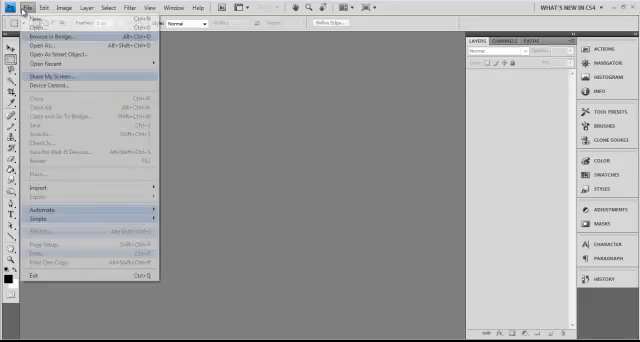
pyautogui.click(28, 26)
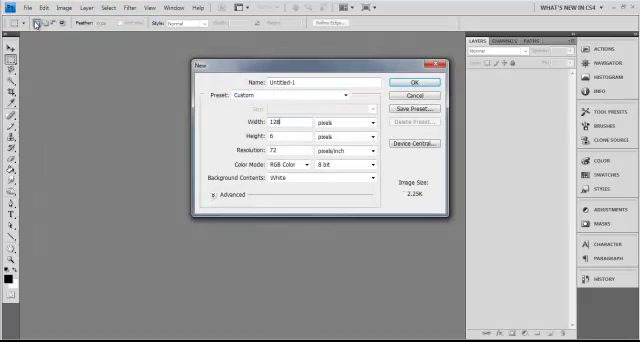
pyautogui.click(408, 80)
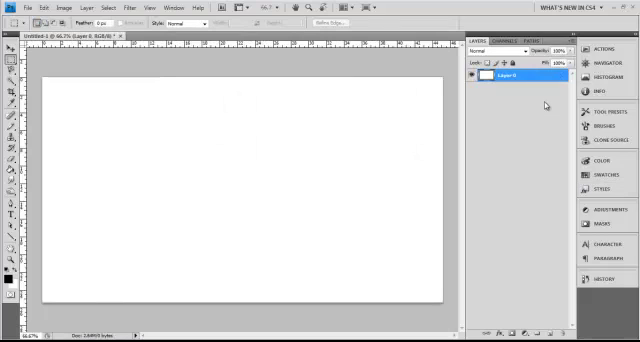
# Add a Pattern Overlay layer style using the fine diagonal-line pattern from the picker
pyautogui.doubleClick(524, 76)
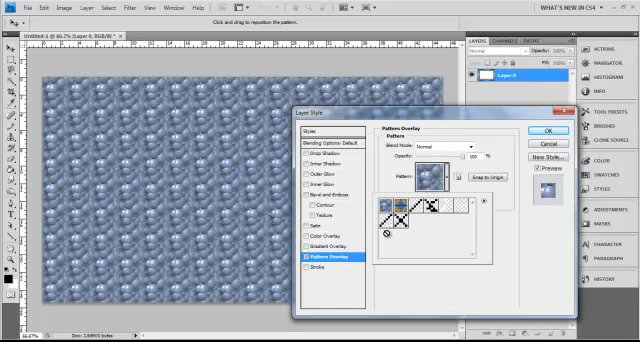
pyautogui.click(420, 178)
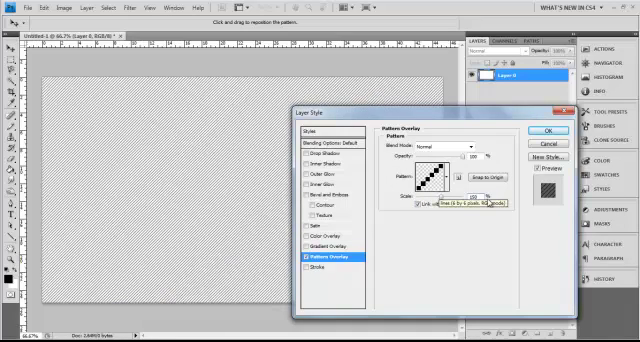
pyautogui.moveTo(516, 208)
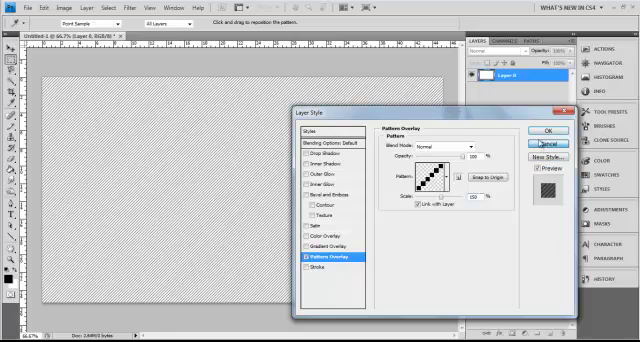
# Create a second new document sized 6 by 6 pixels
pyautogui.click(12, 8)
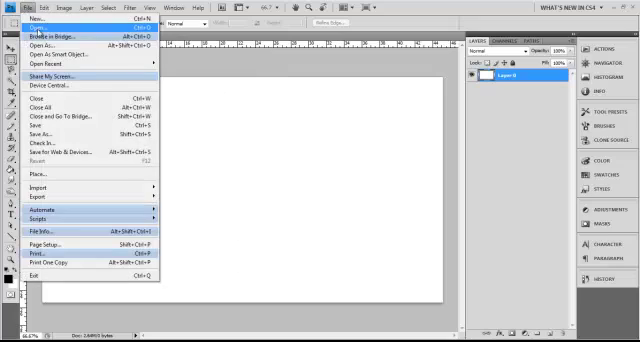
pyautogui.click(32, 24)
pyautogui.write('8')
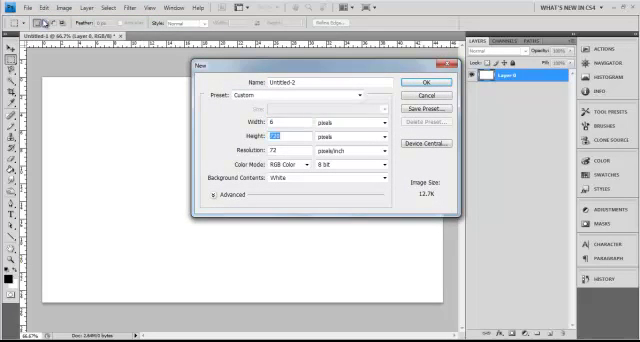
pyautogui.click(436, 80)
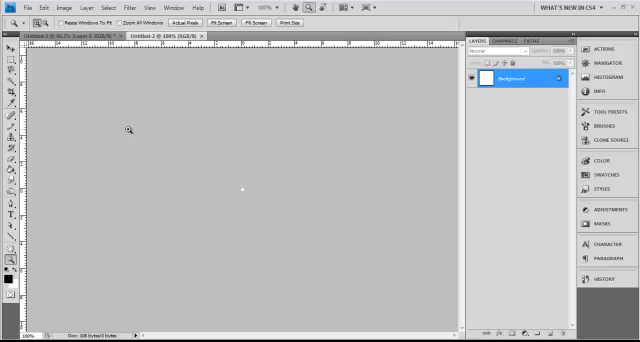
# Zoom into the 6x6 canvas and set a small, fully hard brush diameter and hardness
pyautogui.click(220, 18)
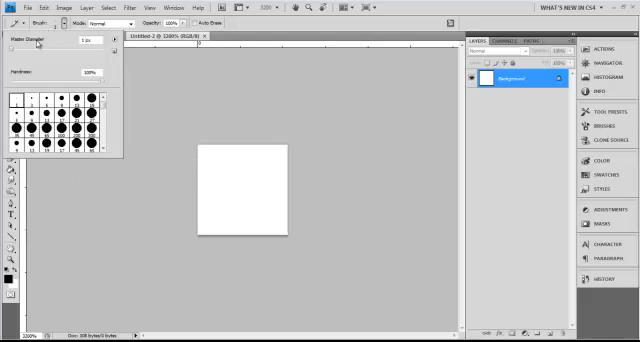
pyautogui.tripleClick(90, 40)
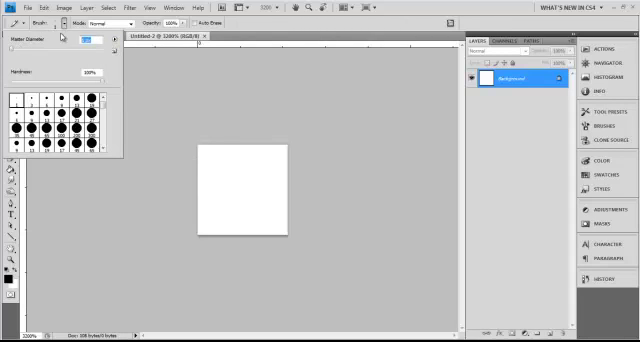
pyautogui.tripleClick(92, 72)
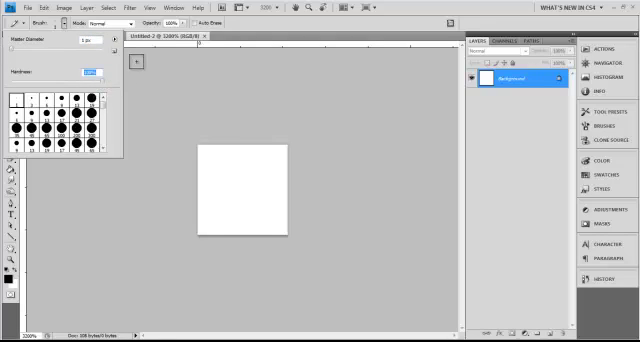
pyautogui.moveTo(210, 168)
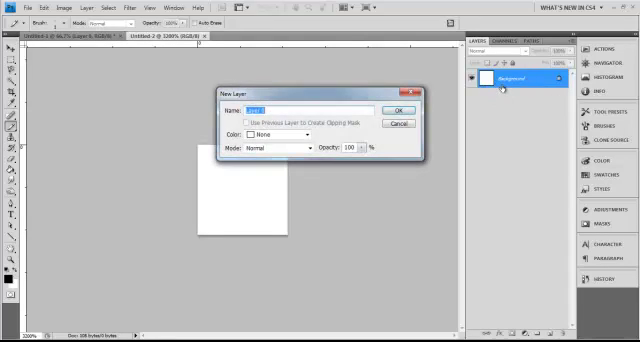
# Confirm the new empty layer and delete the white Background layer for a transparent canvas
pyautogui.click(384, 108)
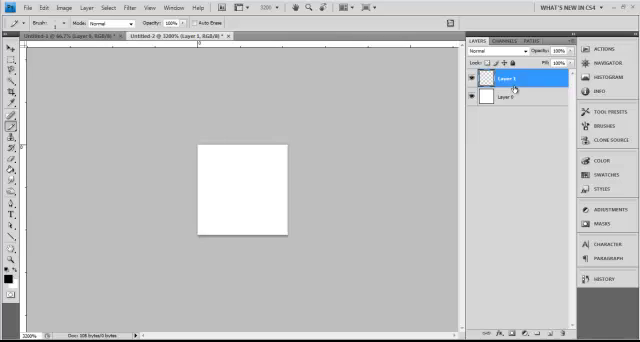
pyautogui.click(520, 96)
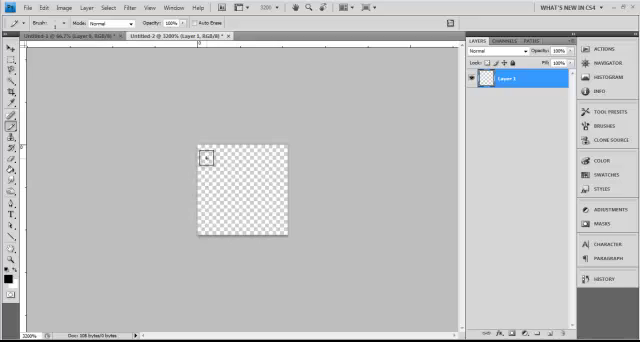
pyautogui.moveTo(104, 82)
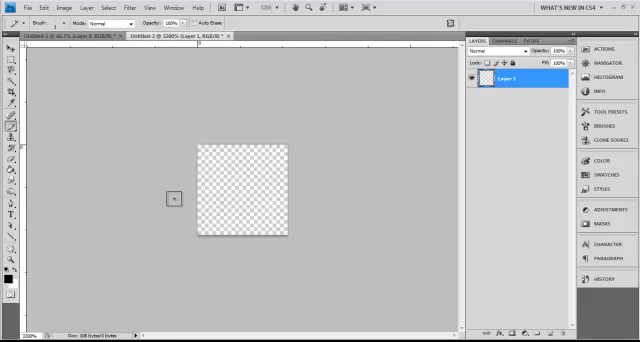
pyautogui.moveTo(204, 226)
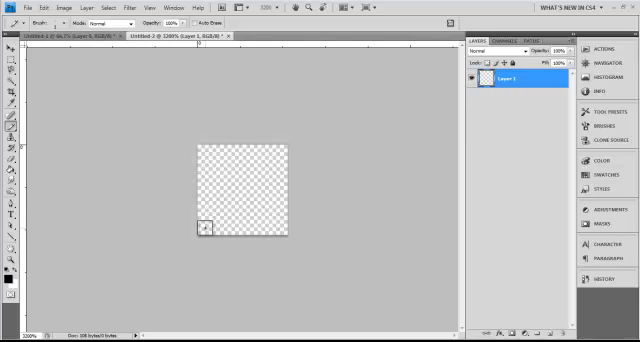
# Paint black pixels corner to corner to form a diagonal line across the 6x6 canvas
pyautogui.moveTo(196, 228); pyautogui.dragTo(224, 232)
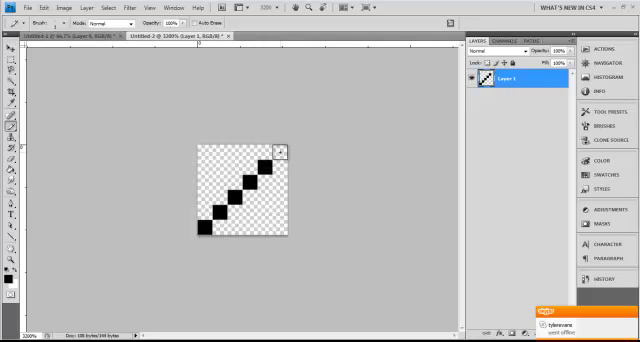
pyautogui.click(278, 148)
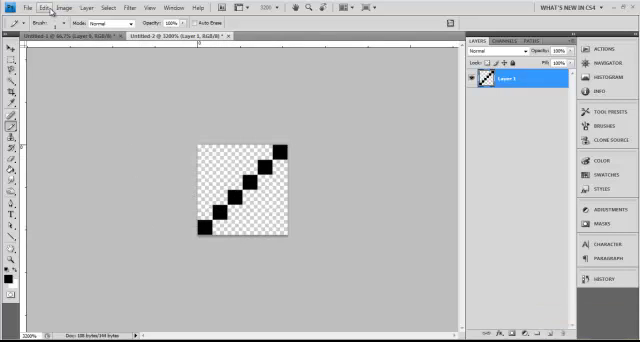
# Define the diagonal-line drawing as a named pattern via Edit > Define Pattern
pyautogui.click(36, 8)
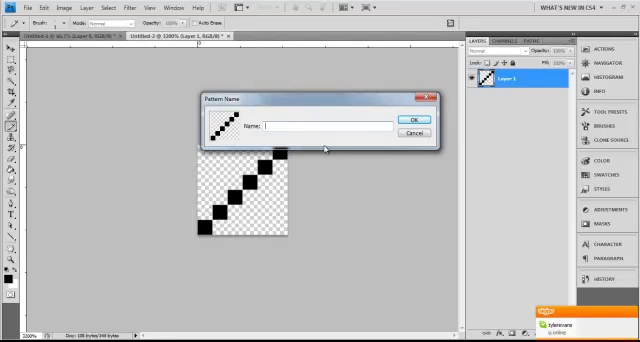
pyautogui.click(400, 122)
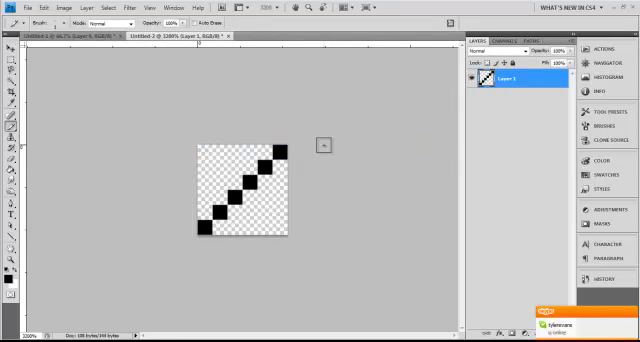
pyautogui.click(176, 36)
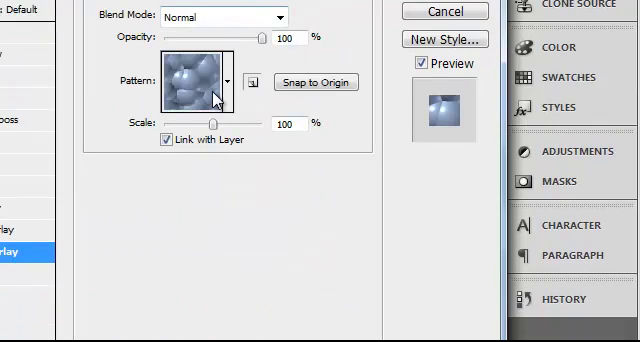
# Pick the new diagonal pattern for the Pattern Overlay, set Scale to 150% and try adjusting opacity
pyautogui.click(232, 76)
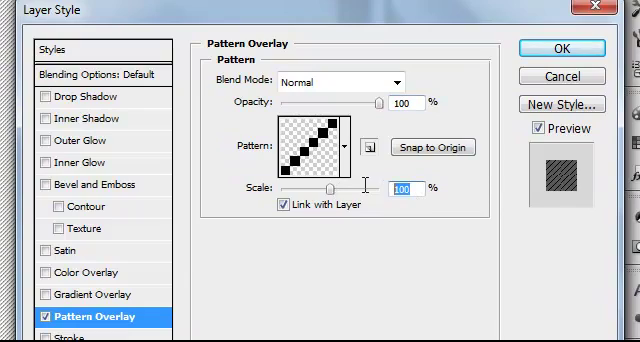
pyautogui.write('150')
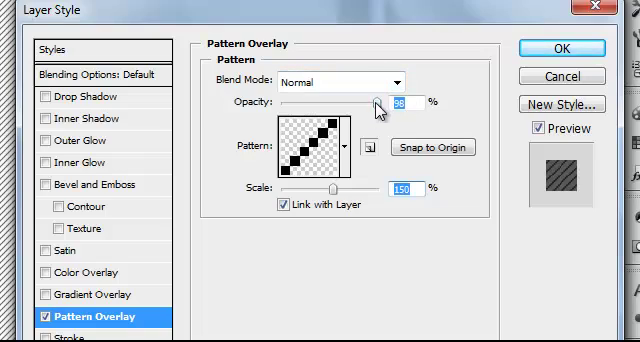
pyautogui.moveTo(380, 104); pyautogui.dragTo(348, 104)
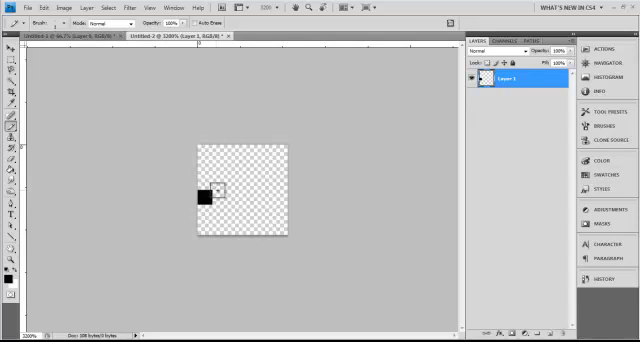
# Draw a random cross-like arrangement of black pixels, undoing an unwanted row
pyautogui.moveTo(204, 198); pyautogui.dragTo(230, 198)
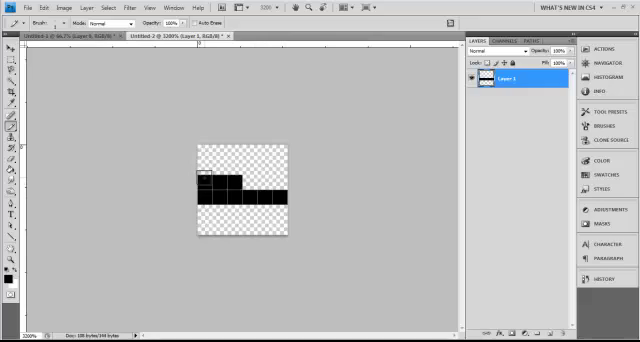
pyautogui.click(254, 178)
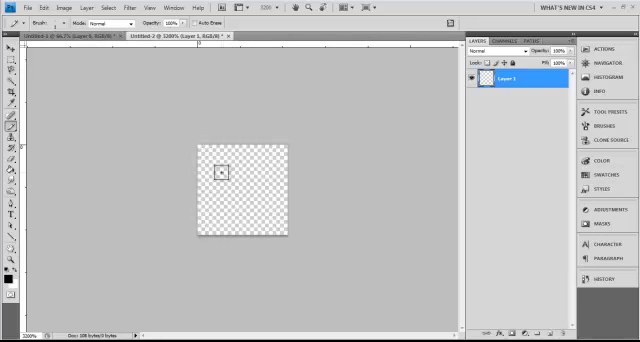
pyautogui.moveTo(232, 170); pyautogui.dragTo(224, 222)
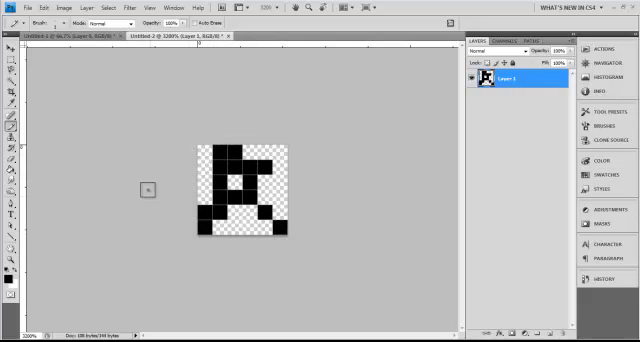
pyautogui.moveTo(286, 152)
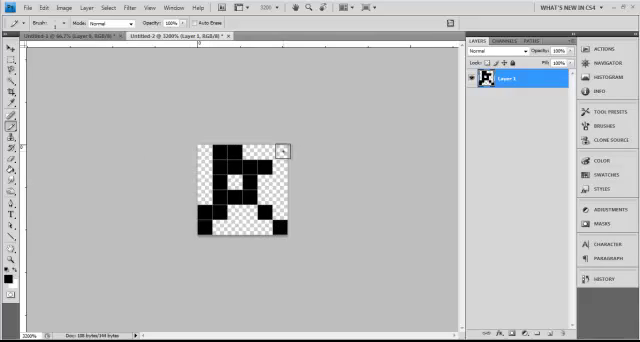
pyautogui.moveTo(170, 240)
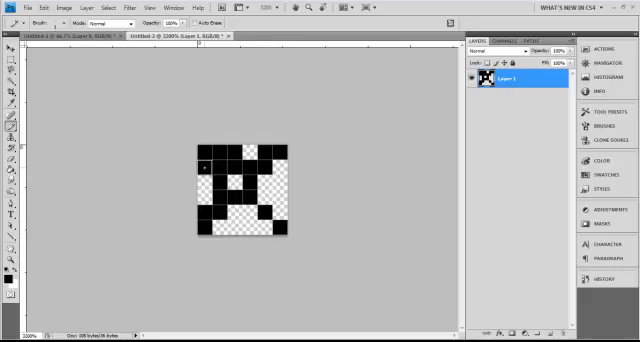
pyautogui.click(202, 190)
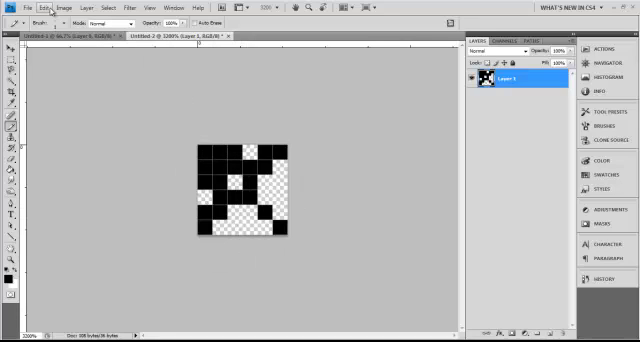
# Define the random pixel design as a second pattern via Edit > Define Pattern
pyautogui.click(38, 8)
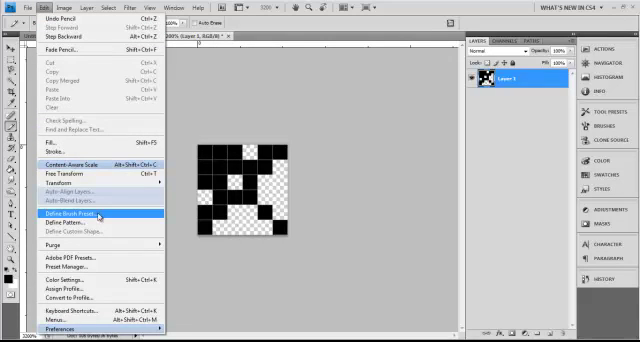
pyautogui.moveTo(62, 232)
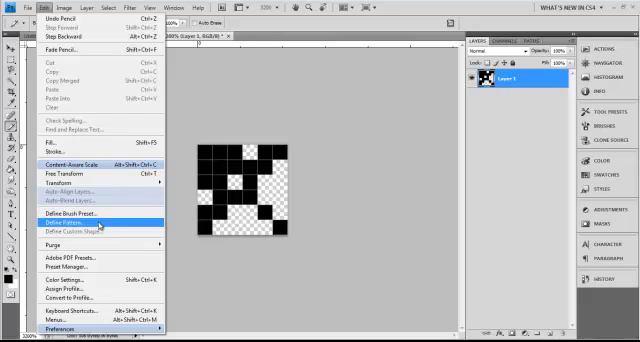
pyautogui.click(72, 224)
pyautogui.write('r')
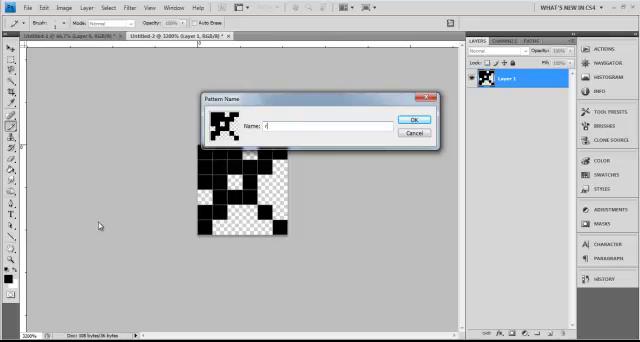
pyautogui.click(406, 120)
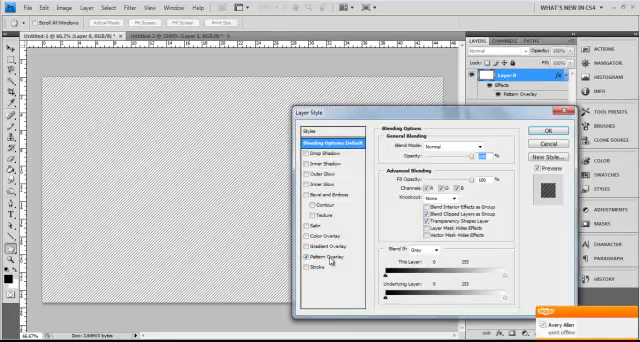
# Choose the random black-pixel design as the layer's Pattern Overlay and confirm the style
pyautogui.click(332, 256)
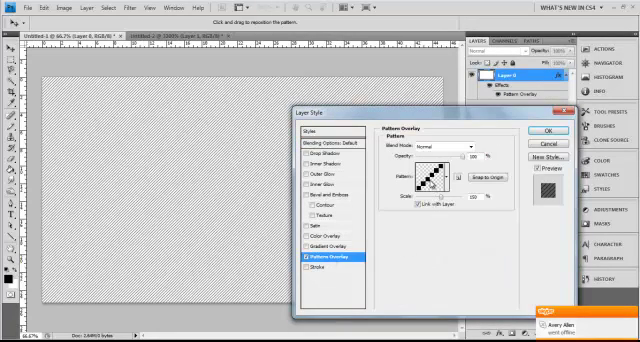
pyautogui.click(464, 182)
pyautogui.write('0')
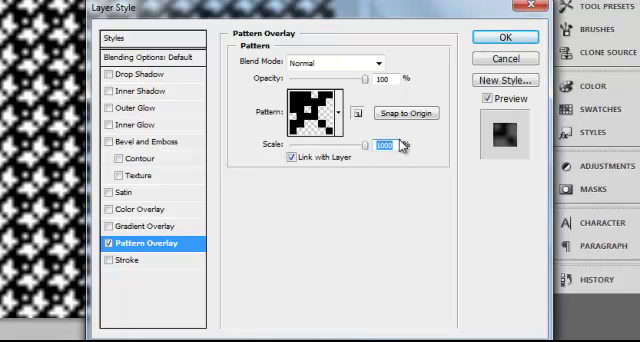
pyautogui.moveTo(312, 152)
pyautogui.write('100')
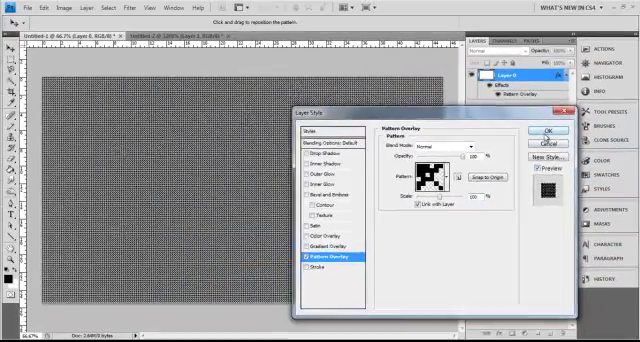
pyautogui.click(540, 132)
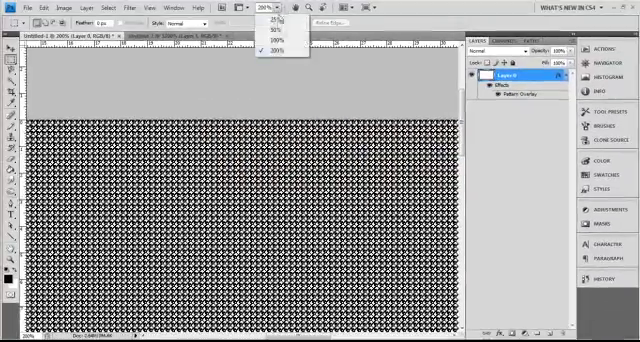
pyautogui.click(280, 44)
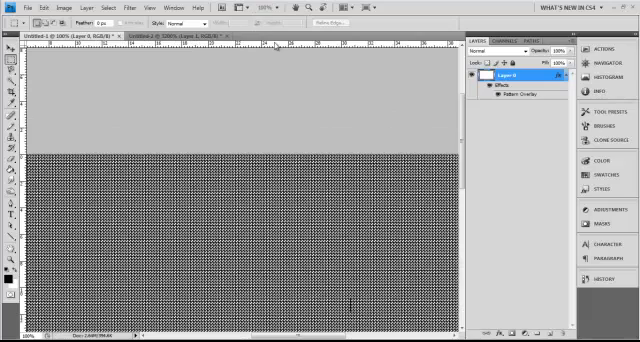